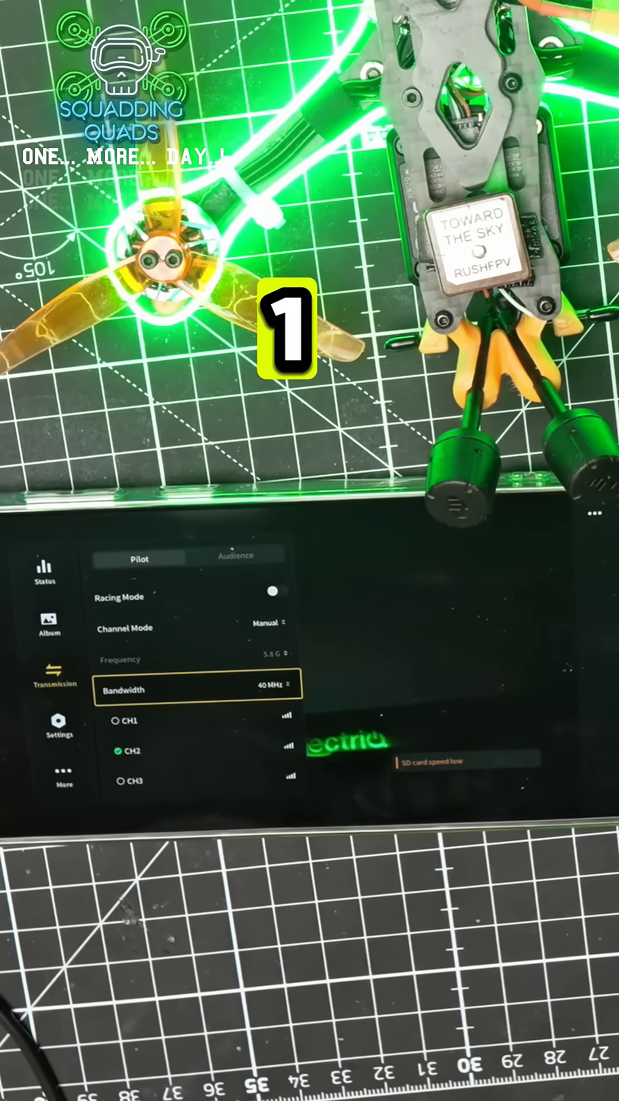
# Step: Set the pilot transmission Bandwidth option to 20 MHz instead of 40 MHz
pyautogui.click(199, 689)
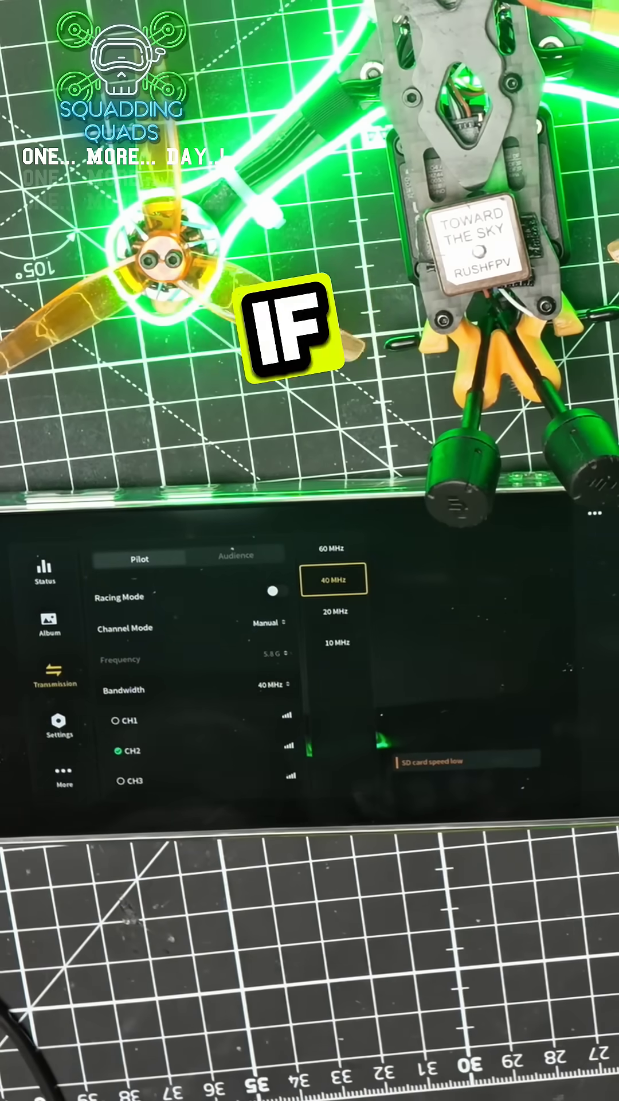
pyautogui.click(334, 612)
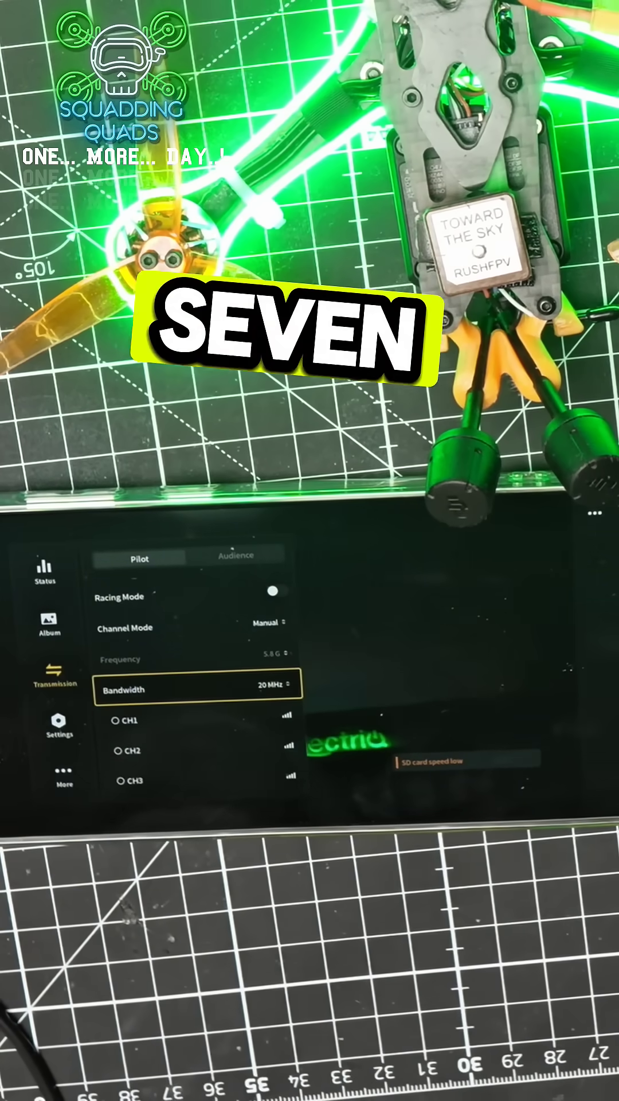